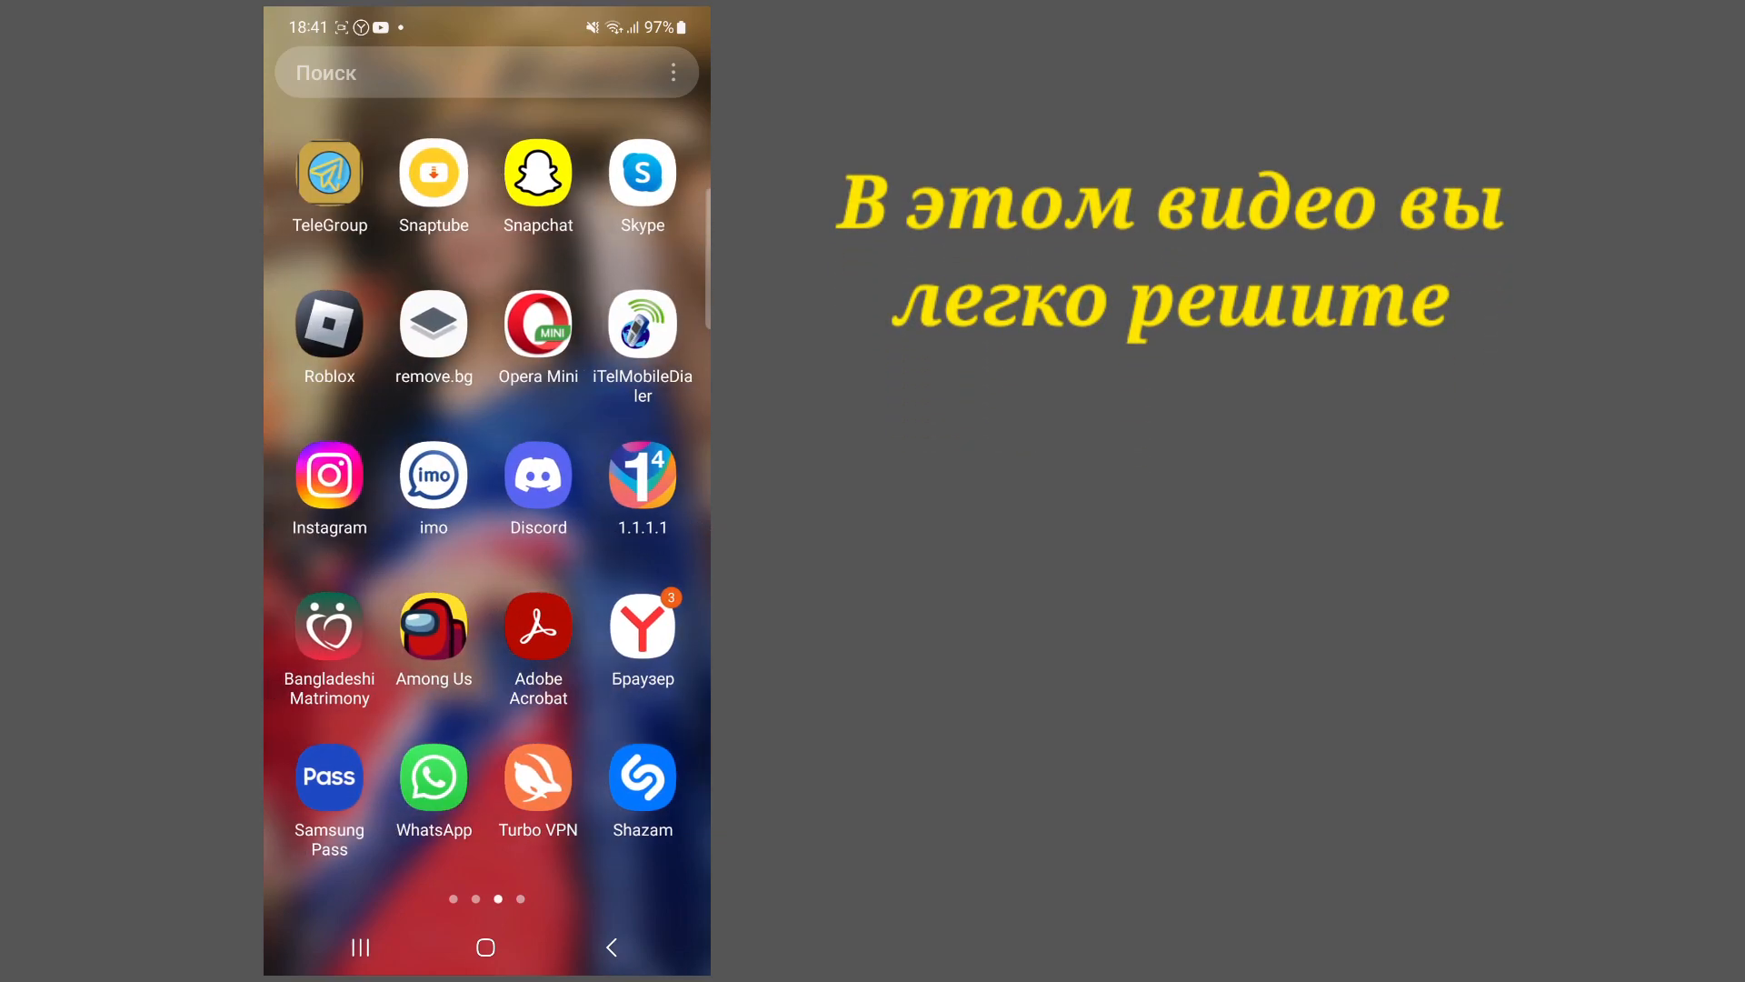
# Swipe the home screen back to its first app page, where Settings lives.
pyautogui.hscroll(3)
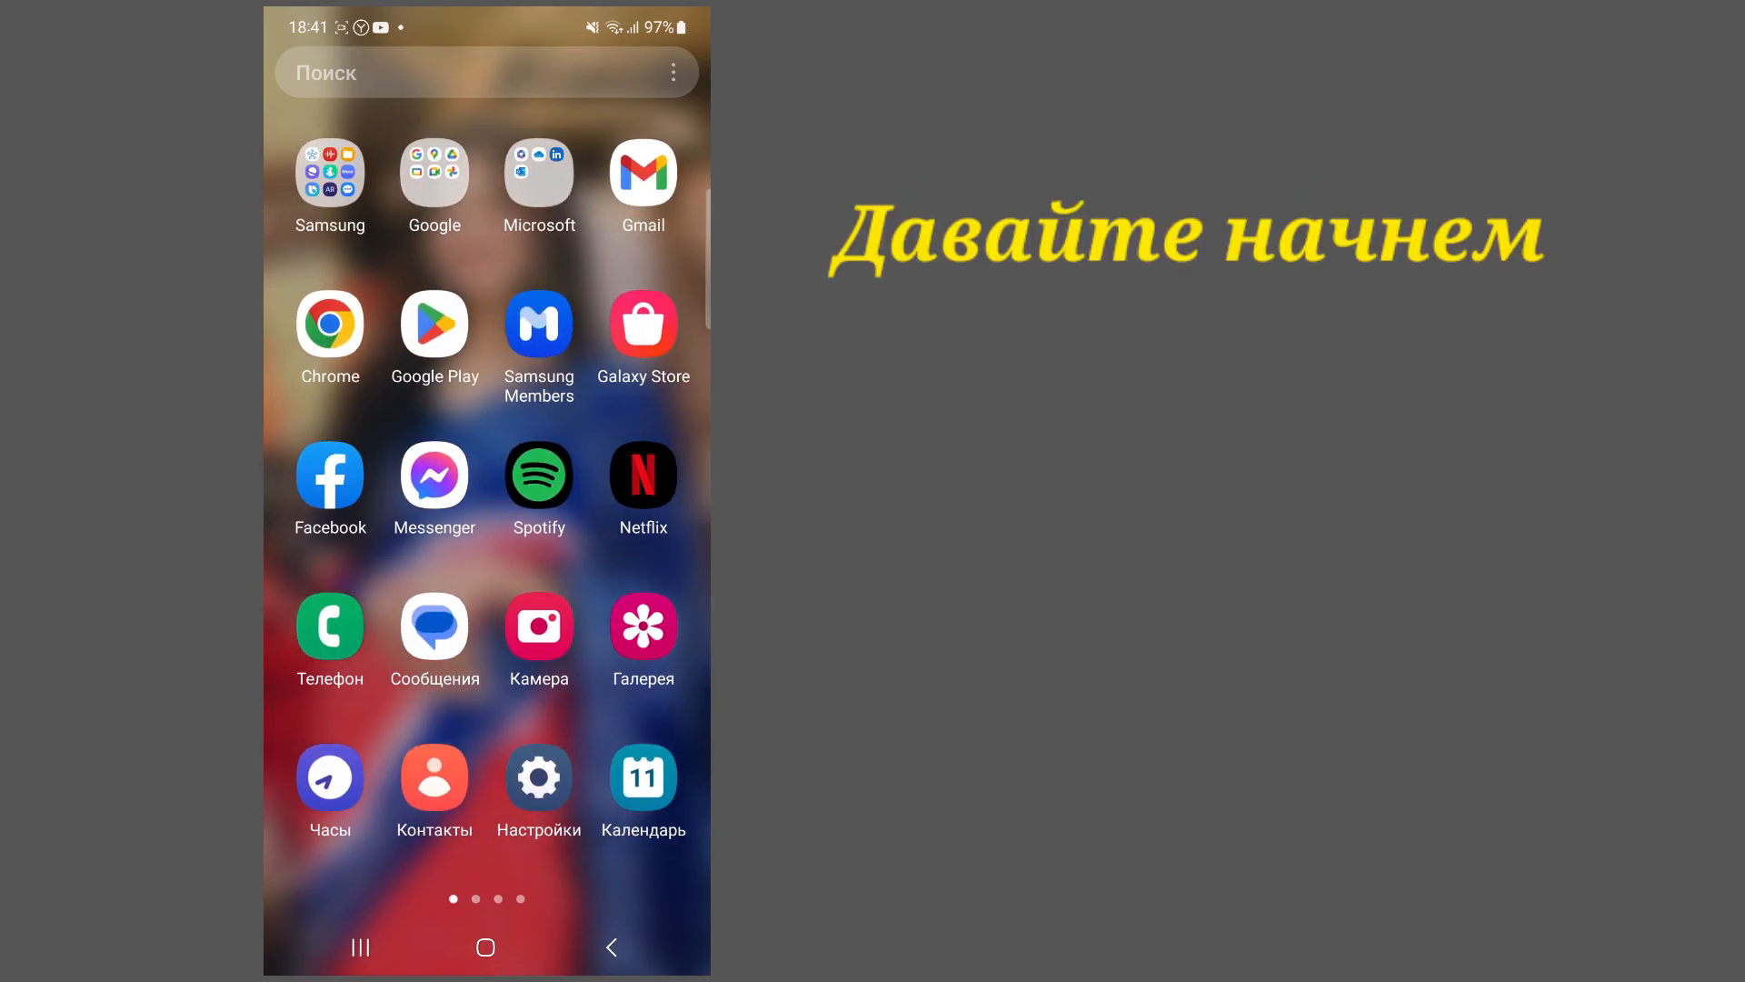
# Launch Настройки and go down the list into Общие настройки (General management).
pyautogui.click(538, 782)
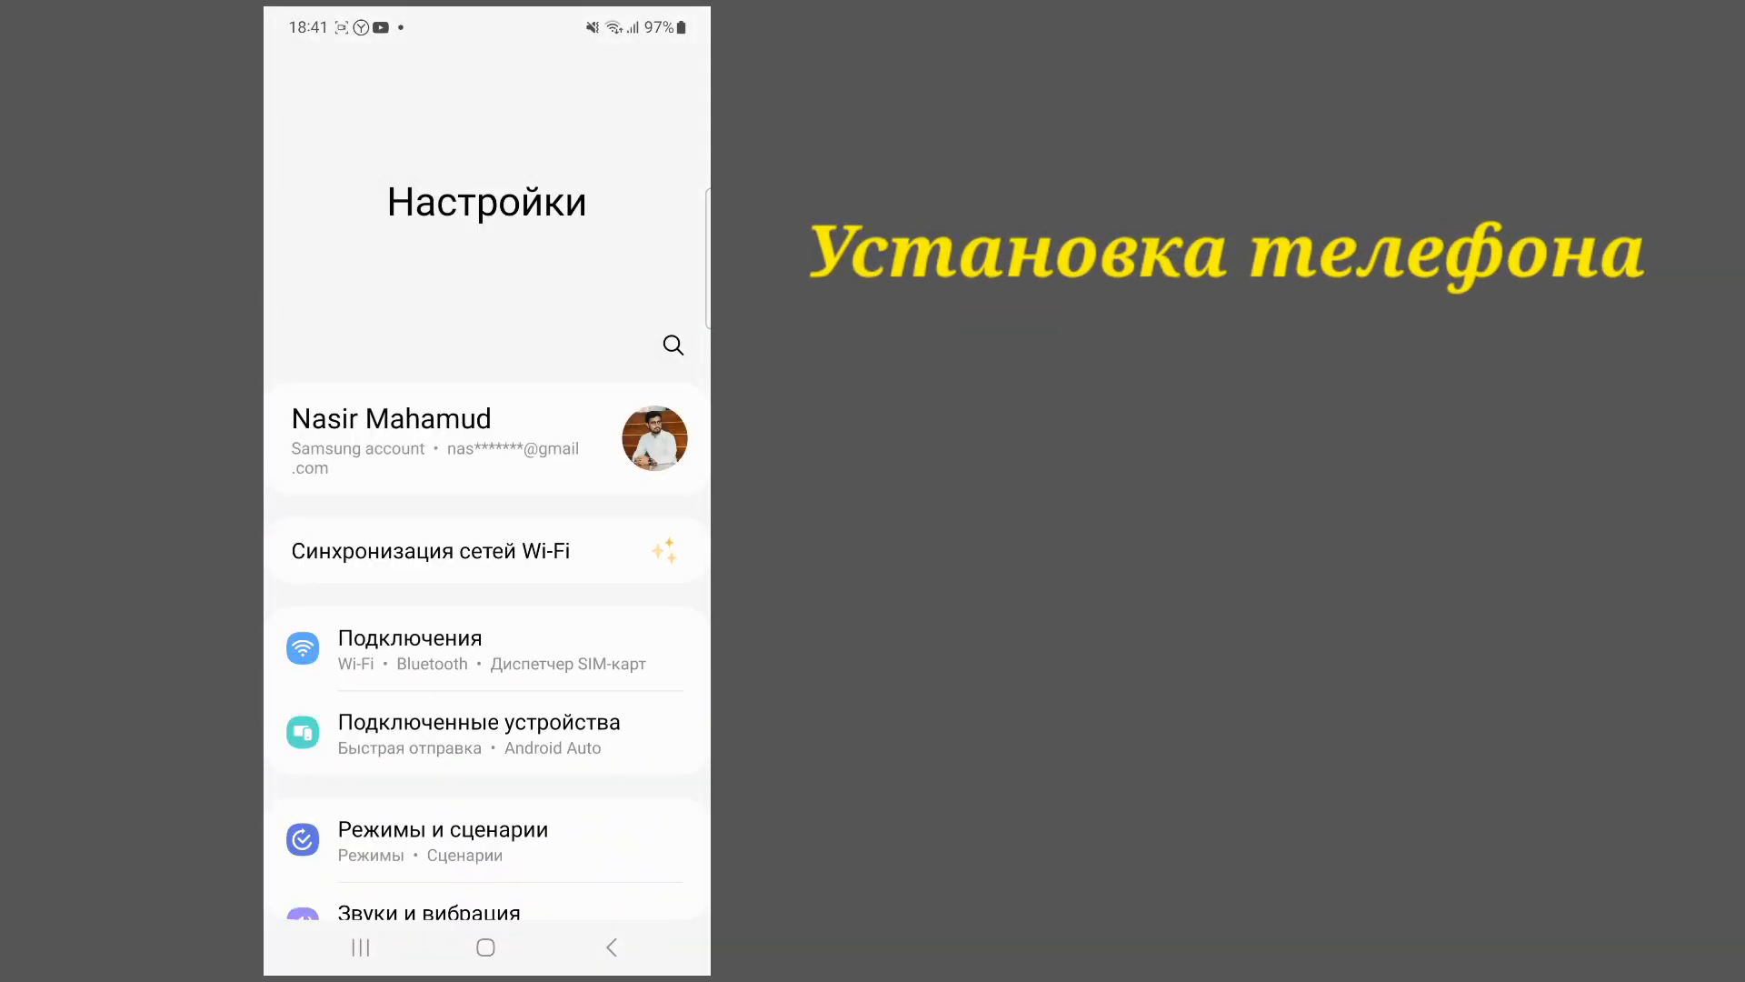
pyautogui.scroll(-3)
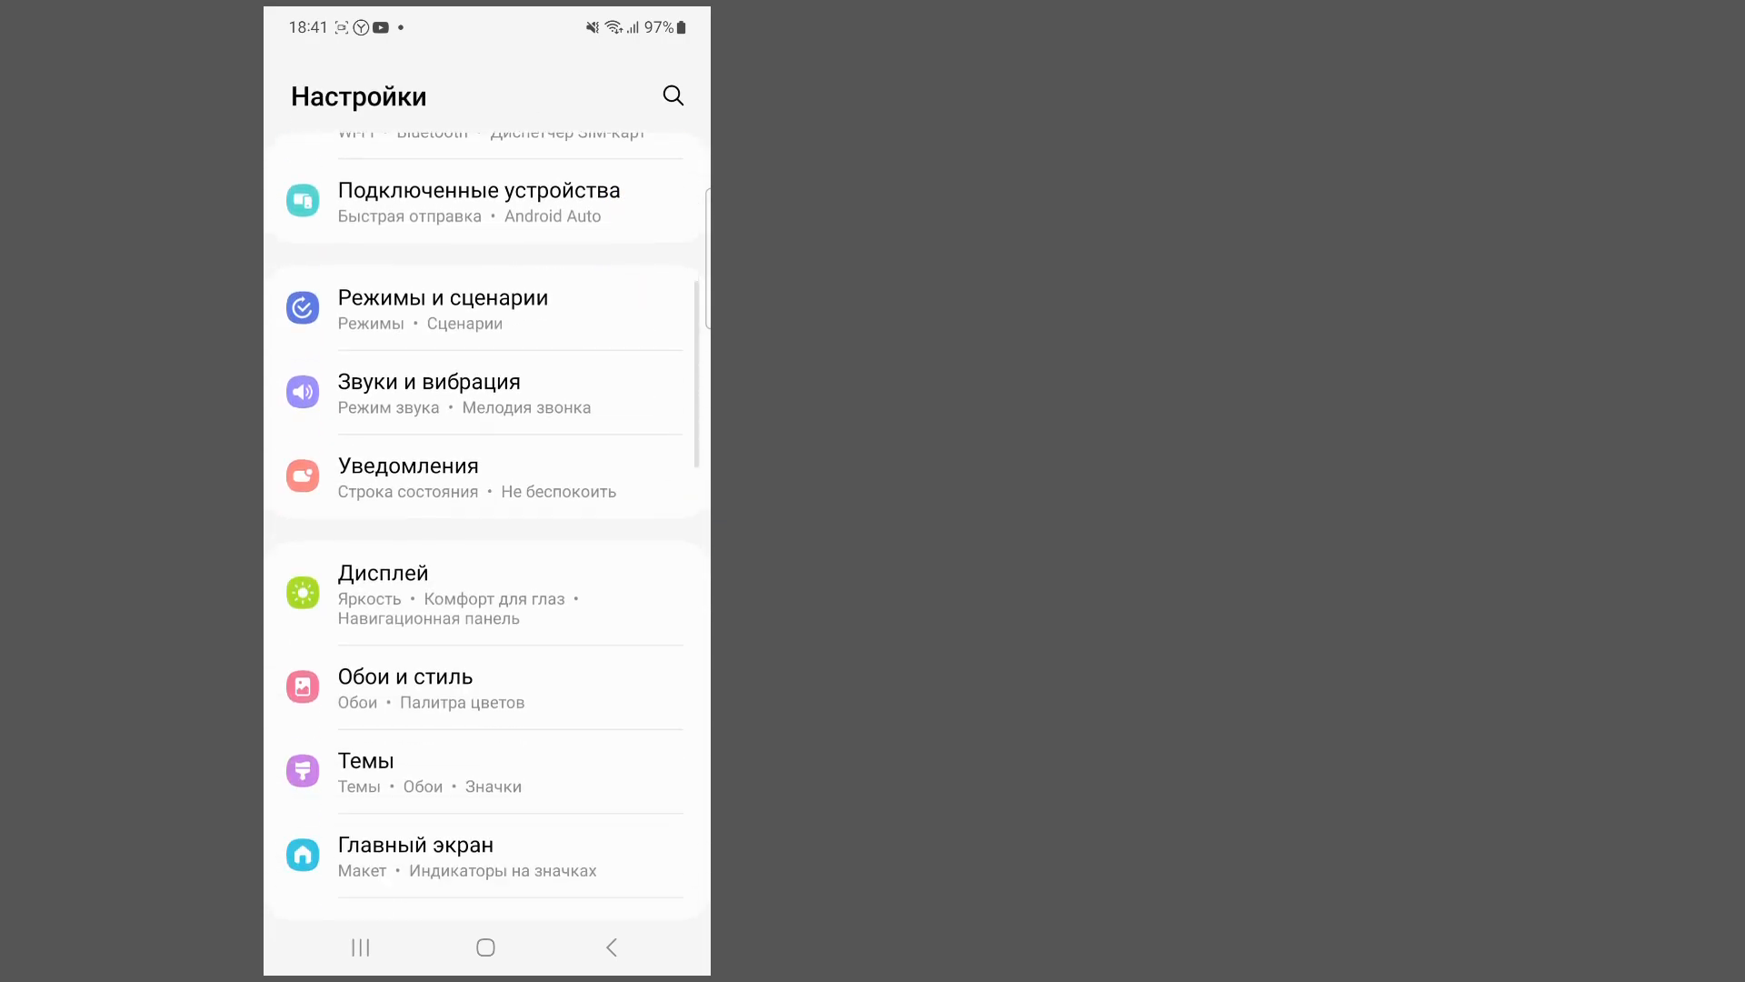
pyautogui.scroll(-3)
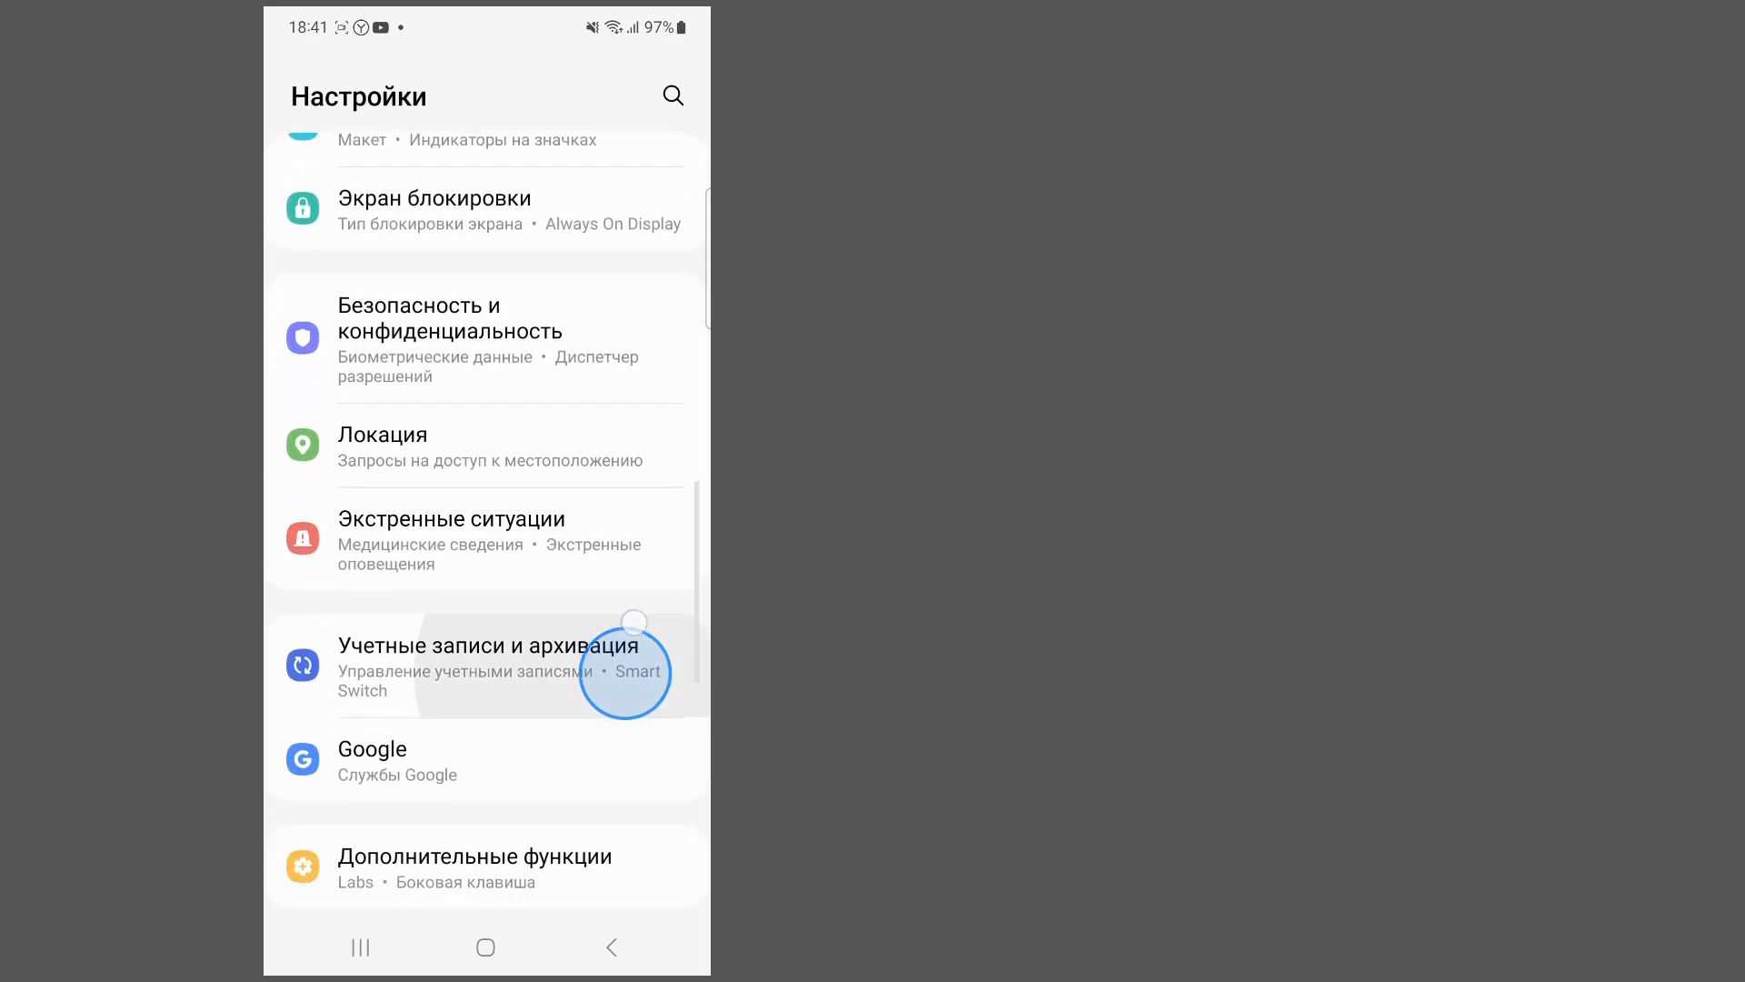
pyautogui.scroll(-3)
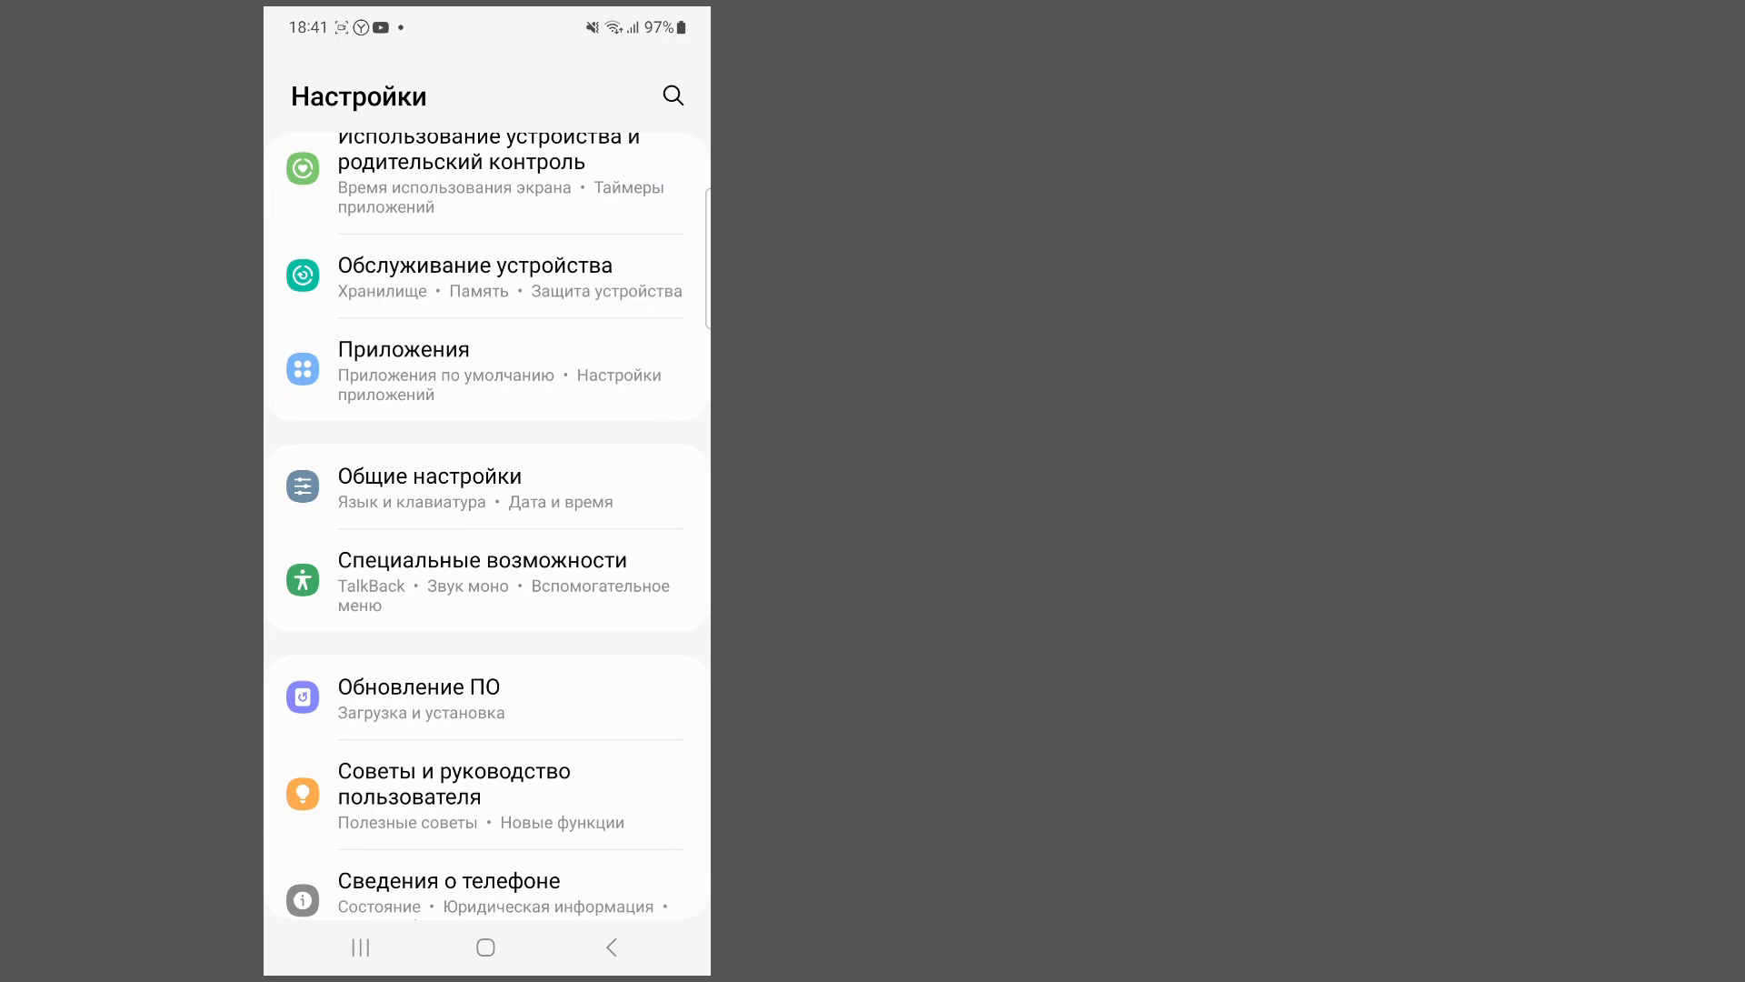
pyautogui.click(425, 475)
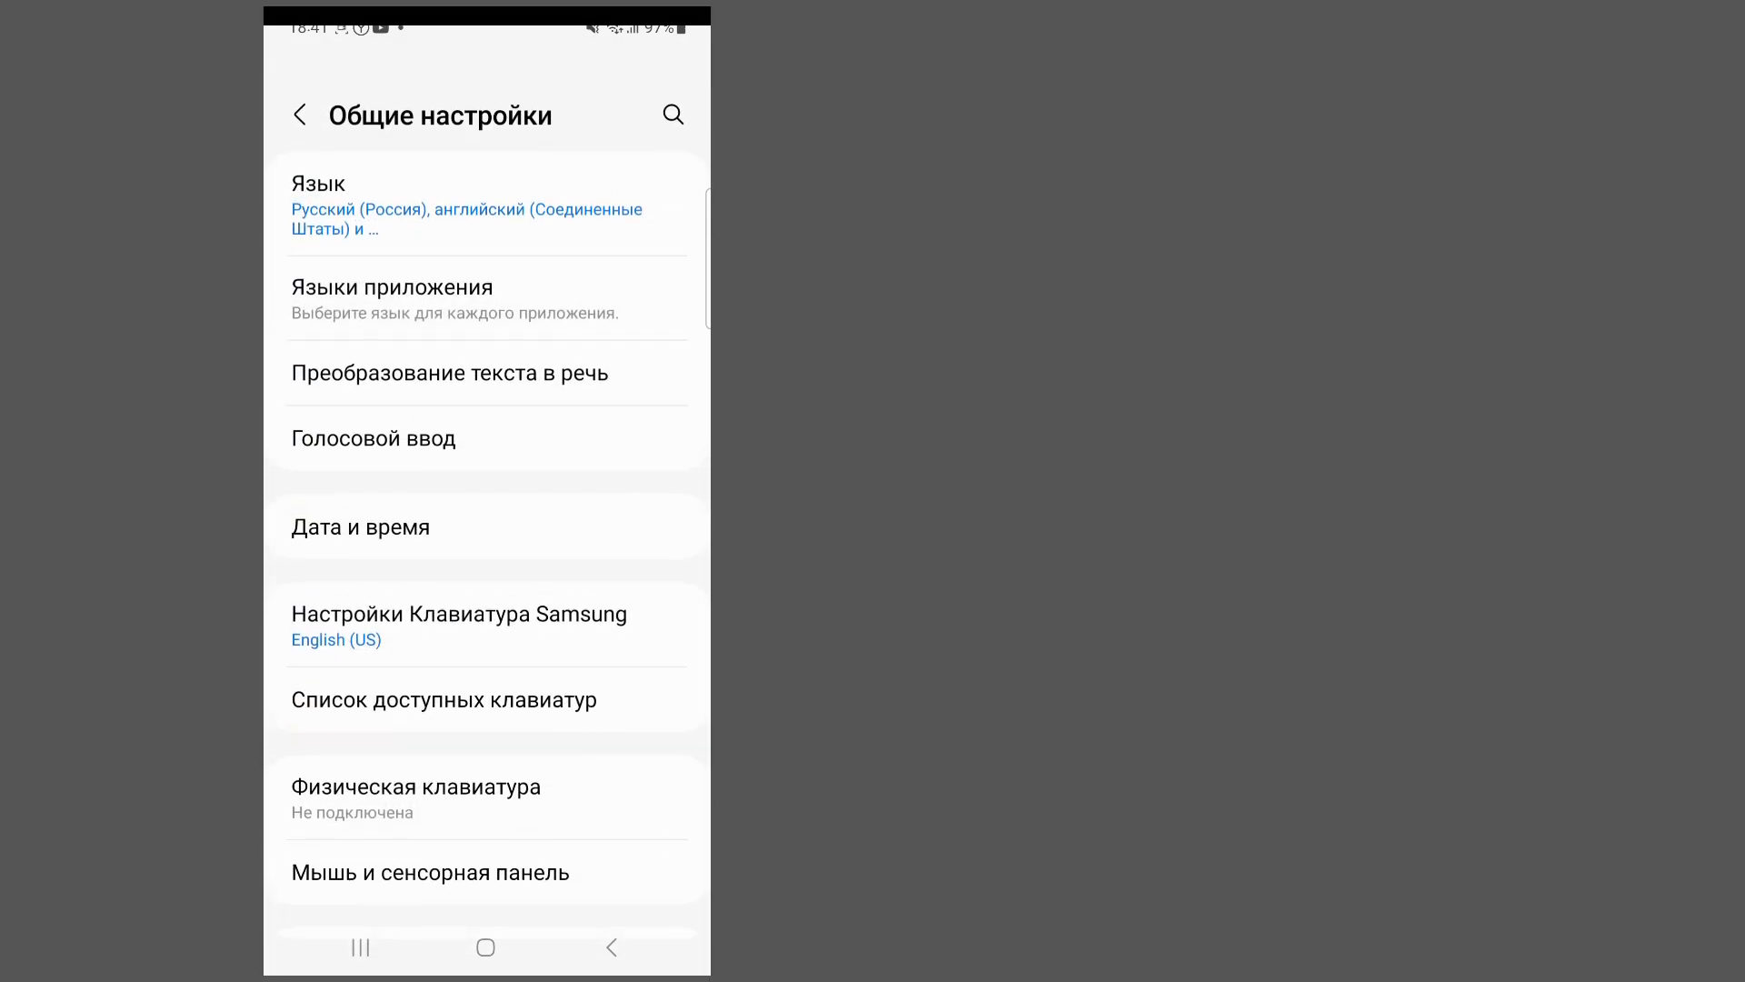
# Enter Пароли и автозаполнение, listing Google (22 passwords) and Samsung Pass providers.
pyautogui.scroll(-3)
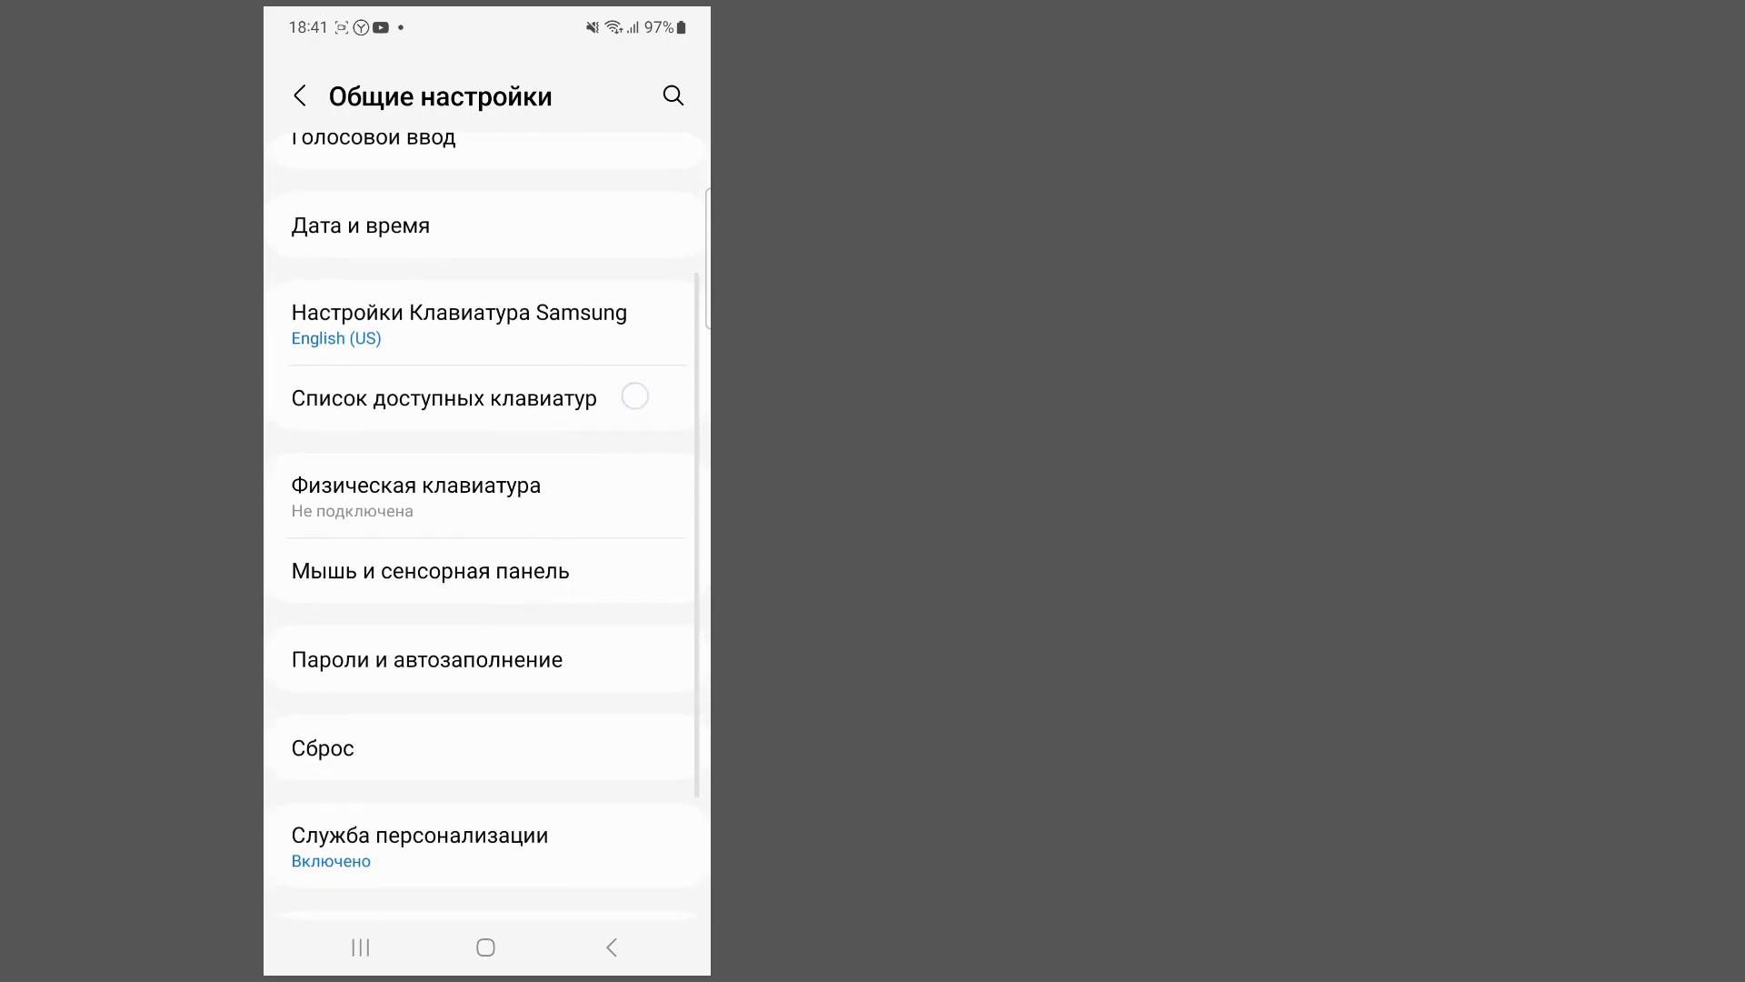
pyautogui.scroll(-3)
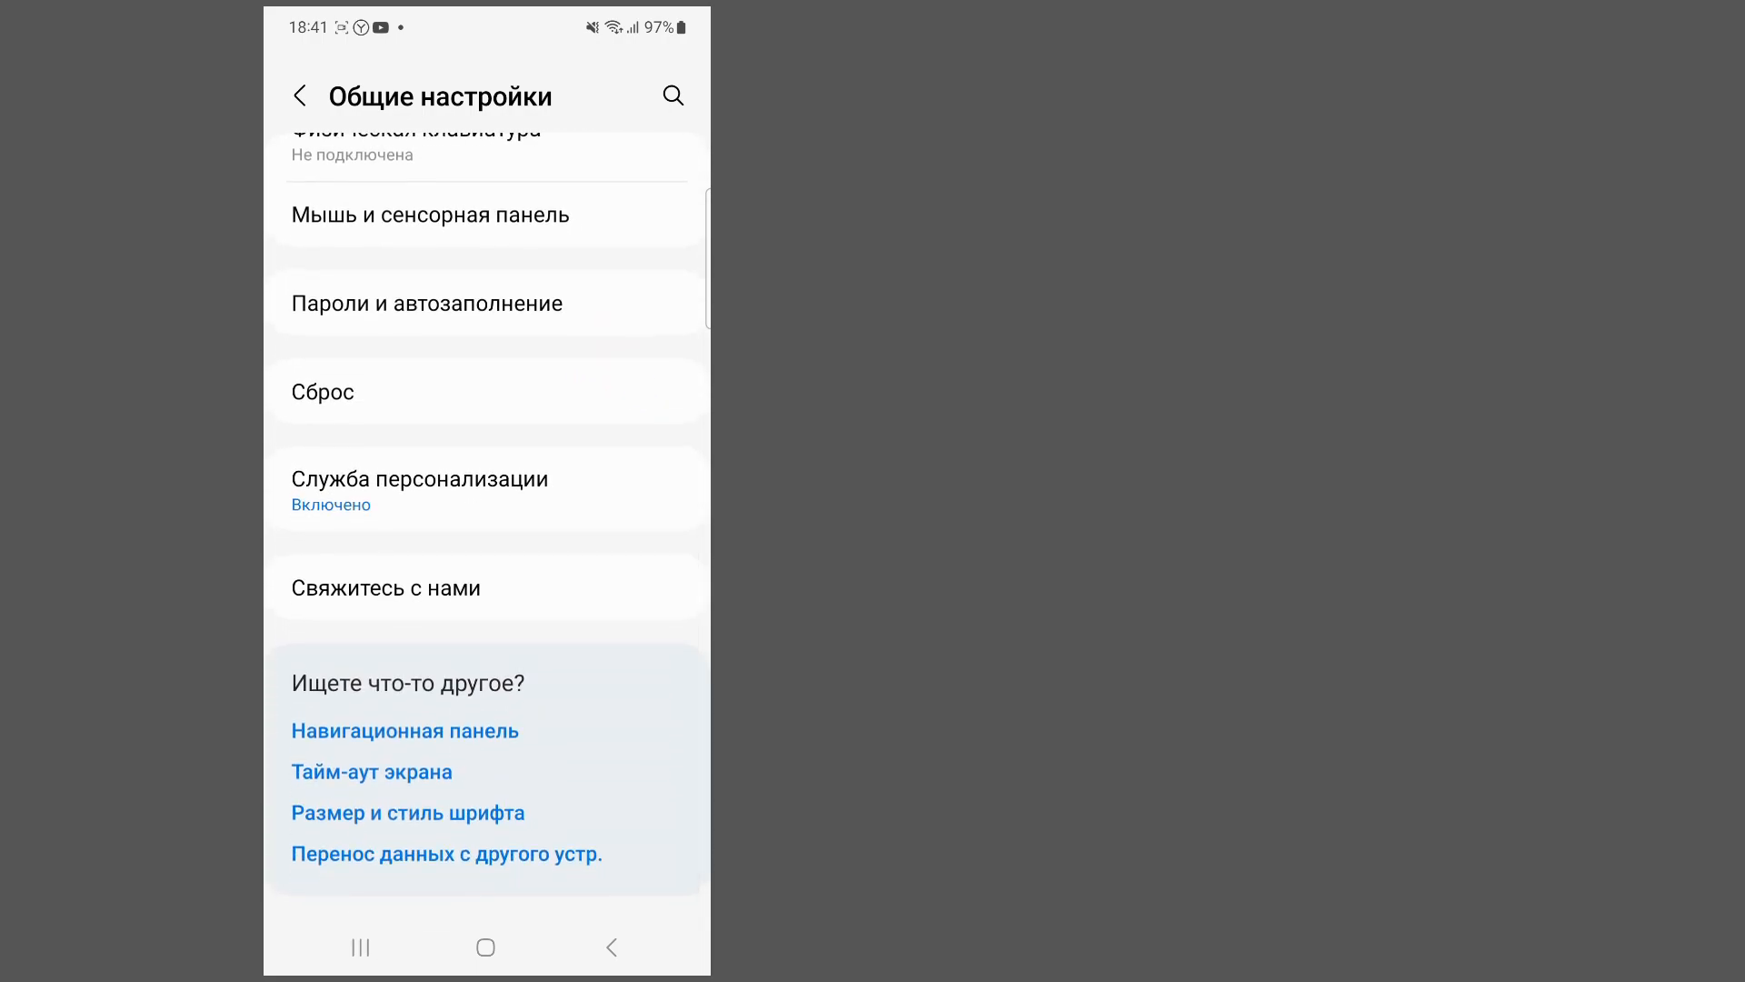
pyautogui.click(455, 302)
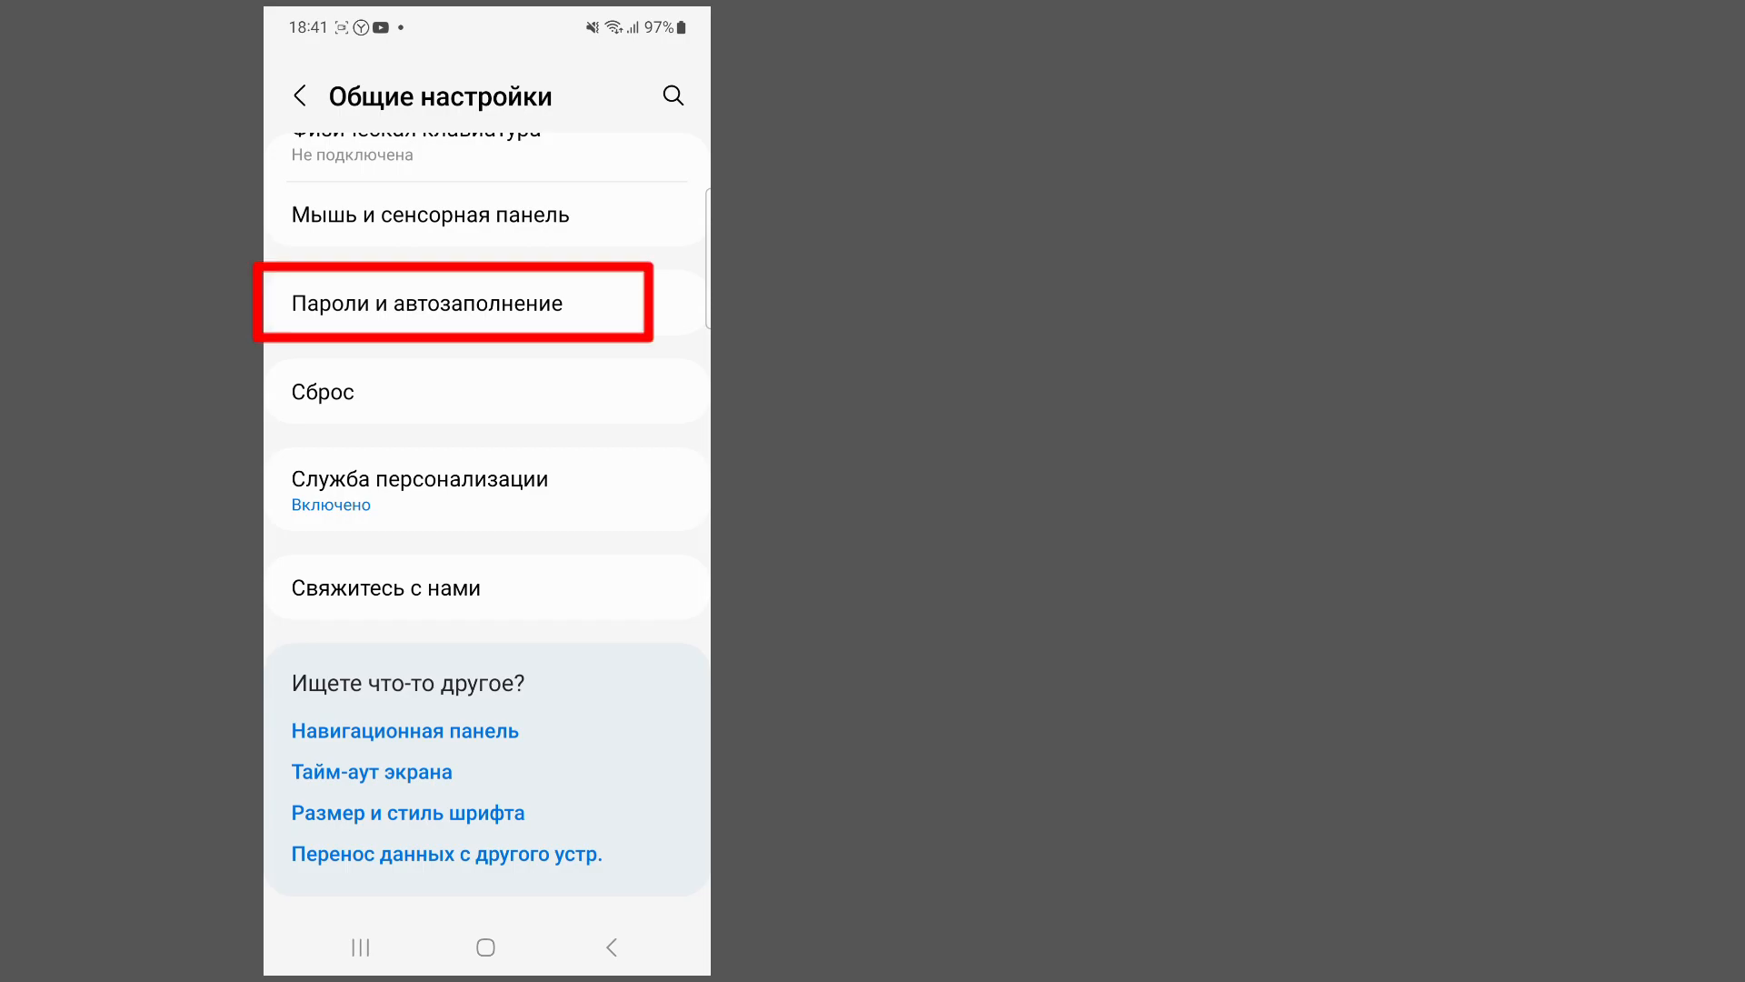
pyautogui.click(453, 302)
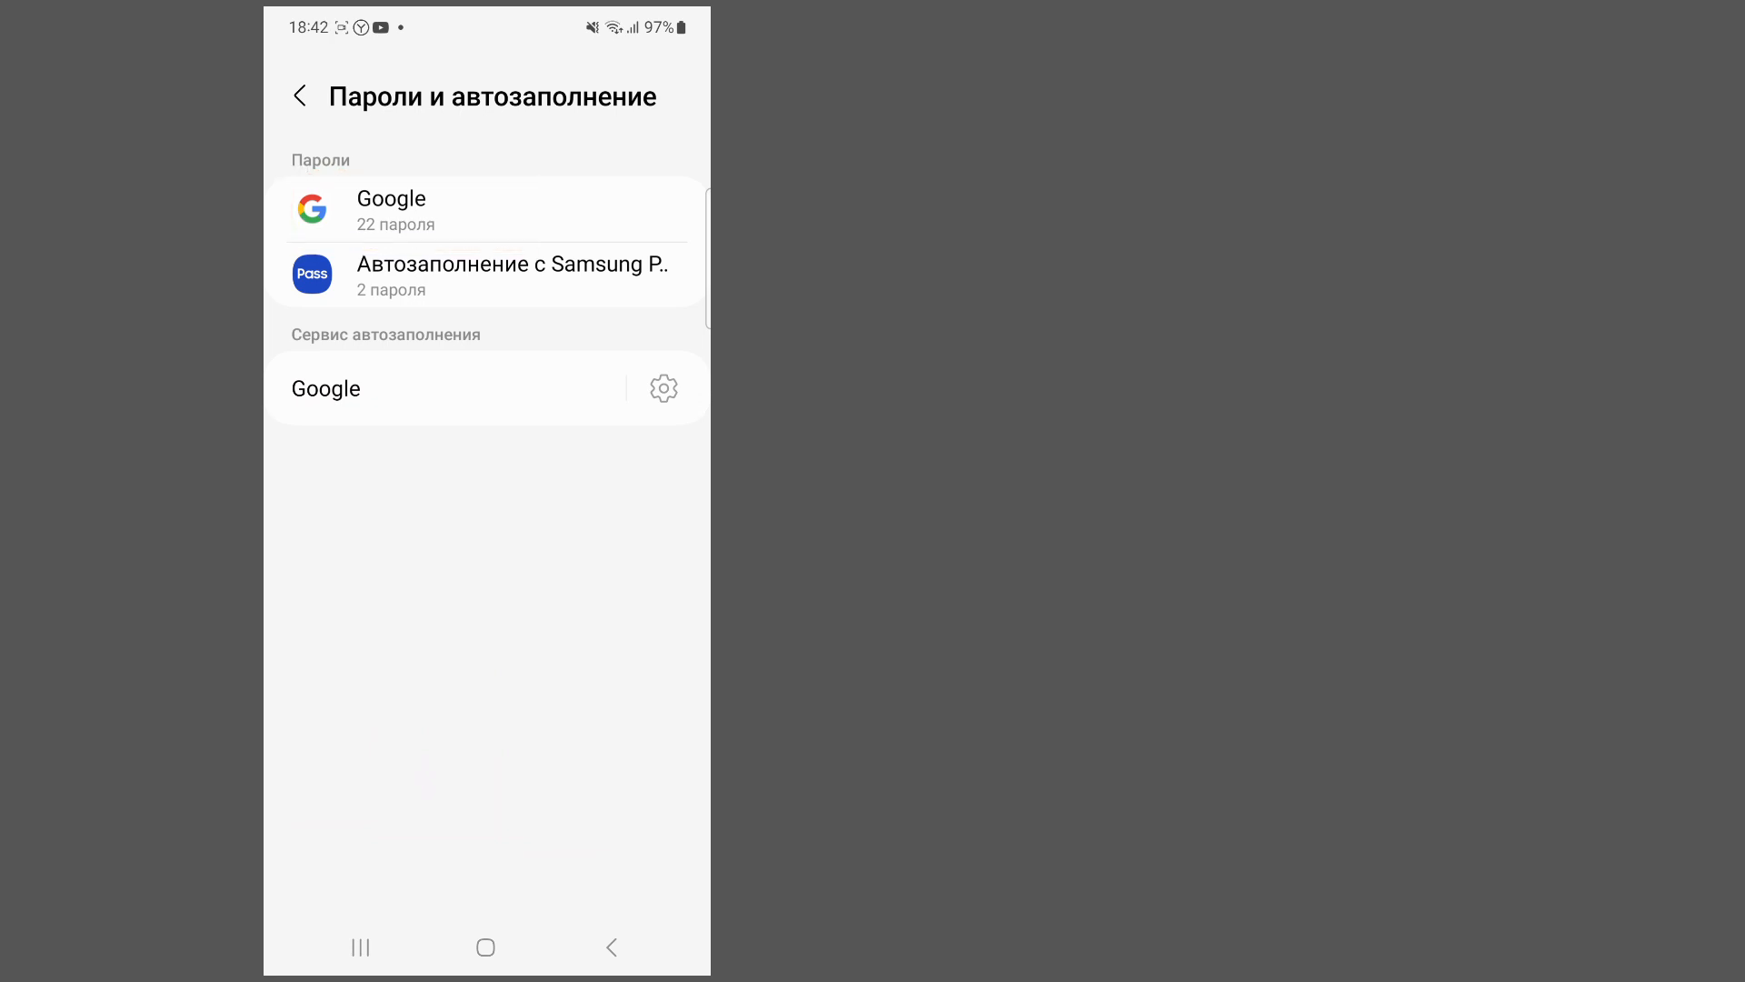
# View Google's 22 saved passwords in Password Manager and browse the saved sites and apps.
pyautogui.click(389, 209)
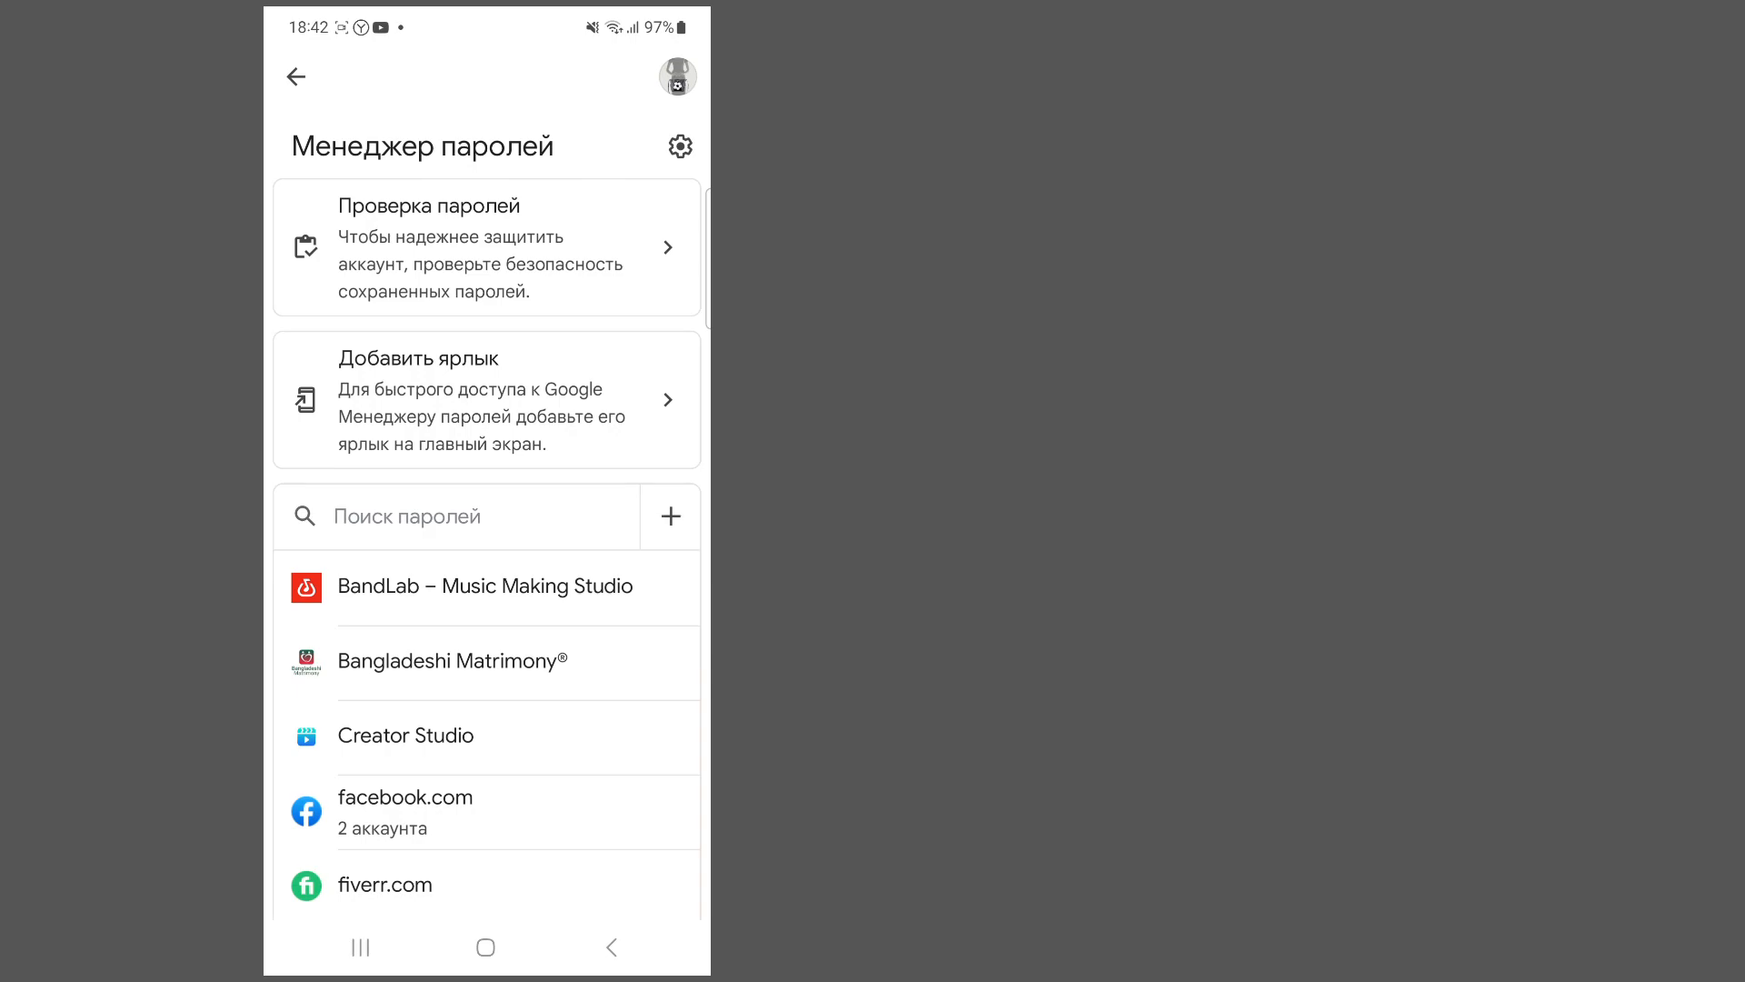
pyautogui.scroll(-3)
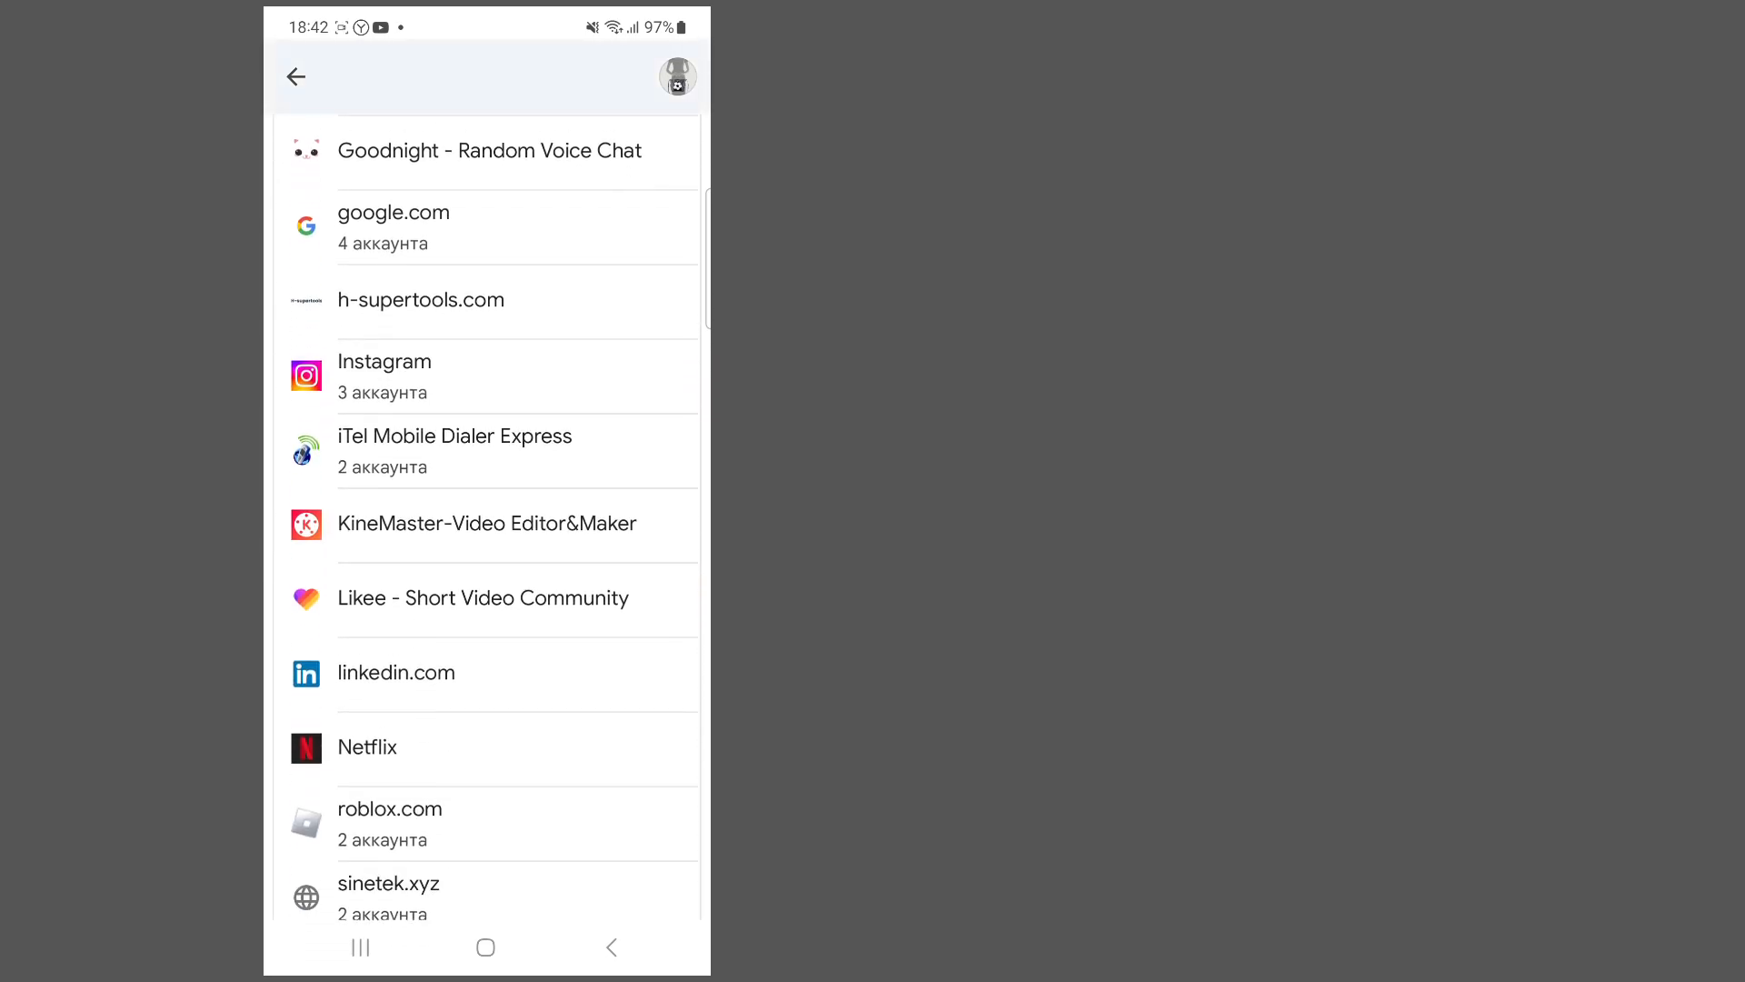
pyautogui.scroll(-3)
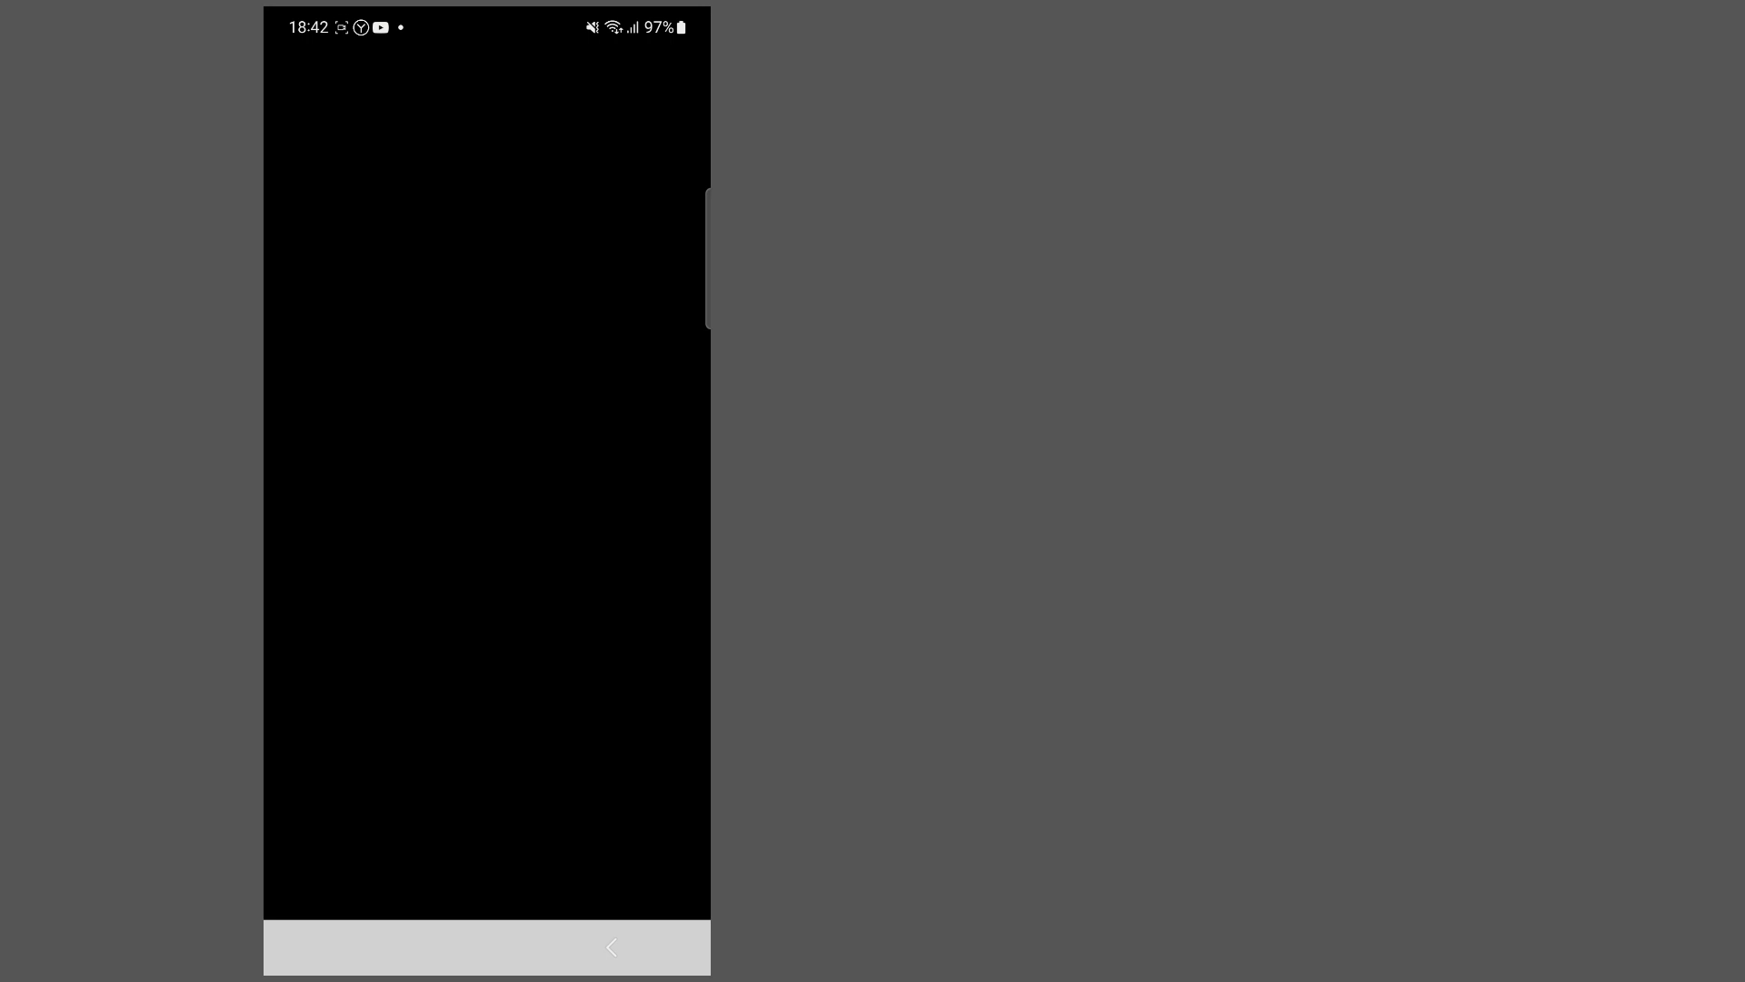
pyautogui.click(481, 871)
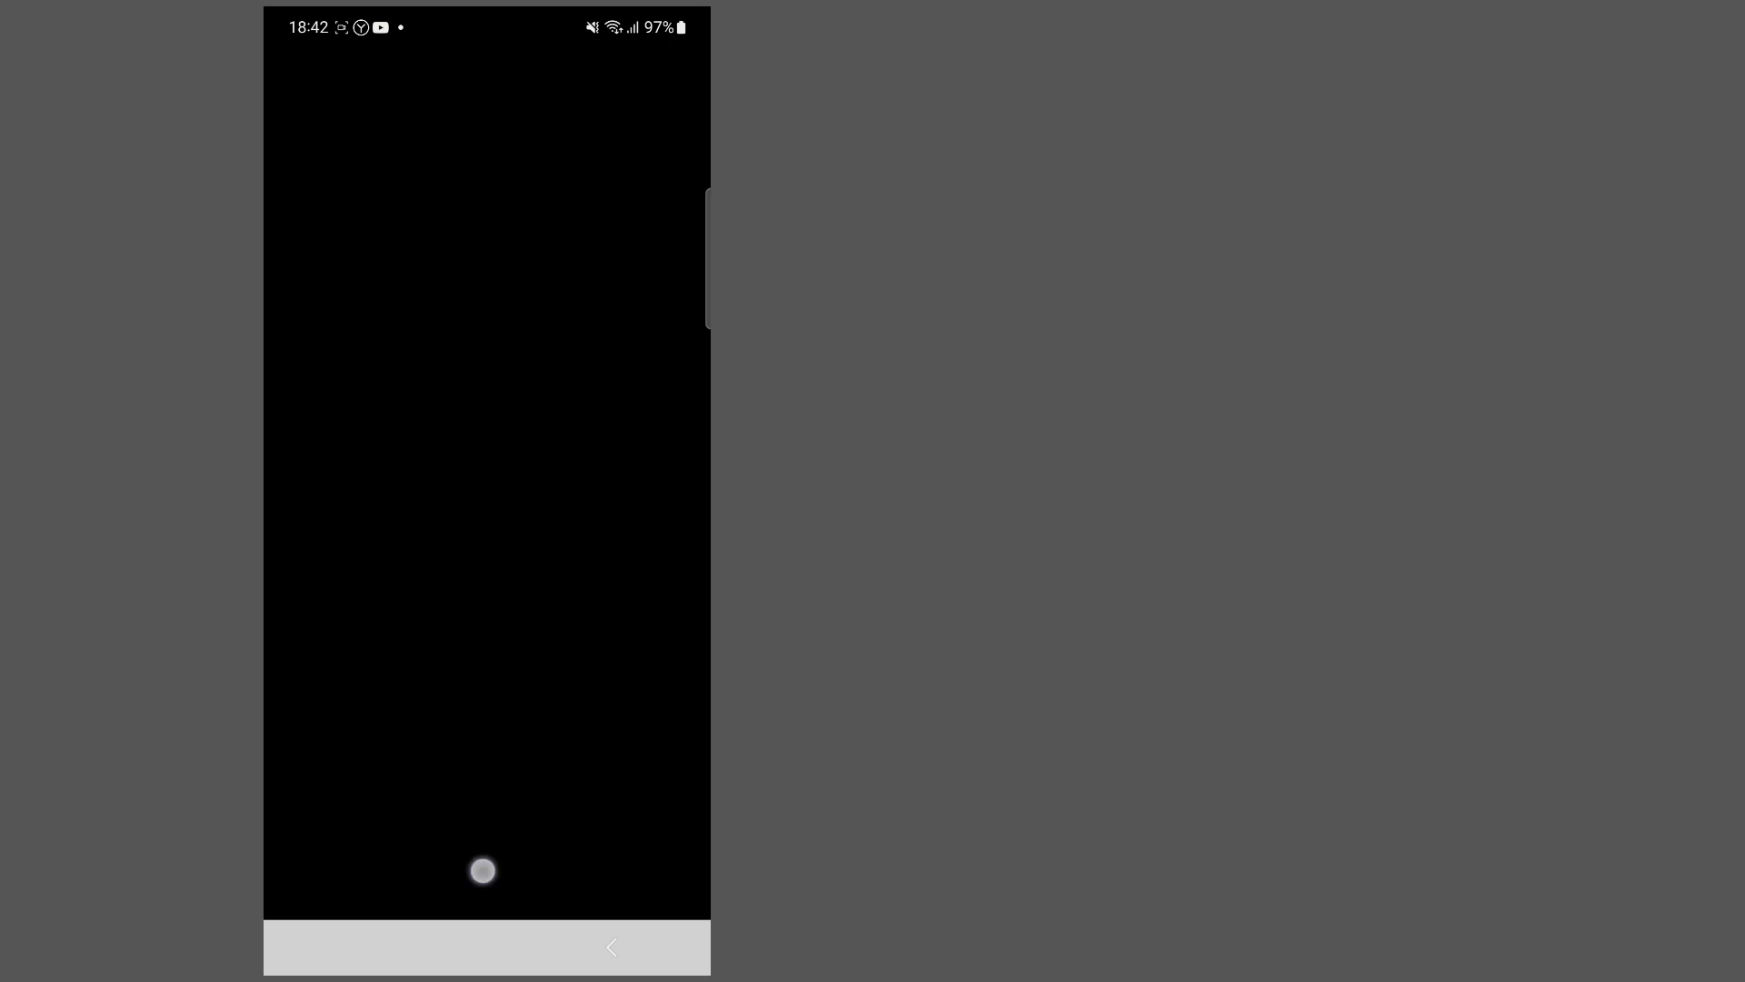